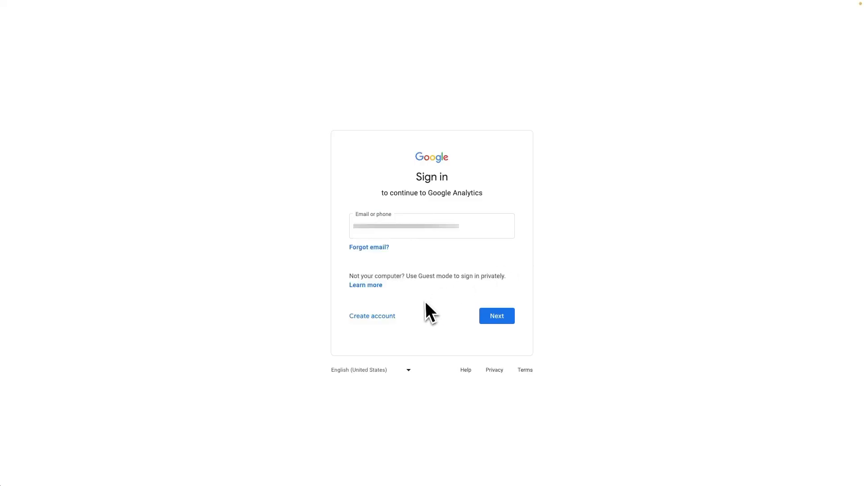
mouse_move(392, 320)
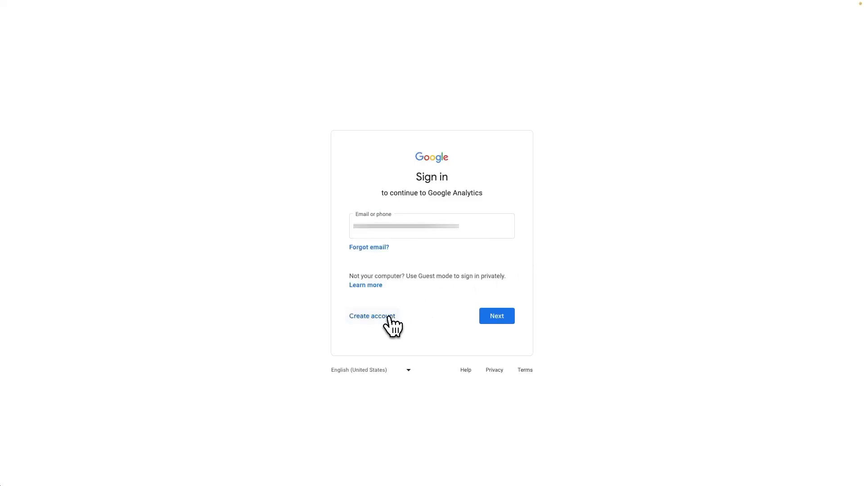
Step: Sign in with the Google account to reach the Analytics Home dashboard
click(373, 316)
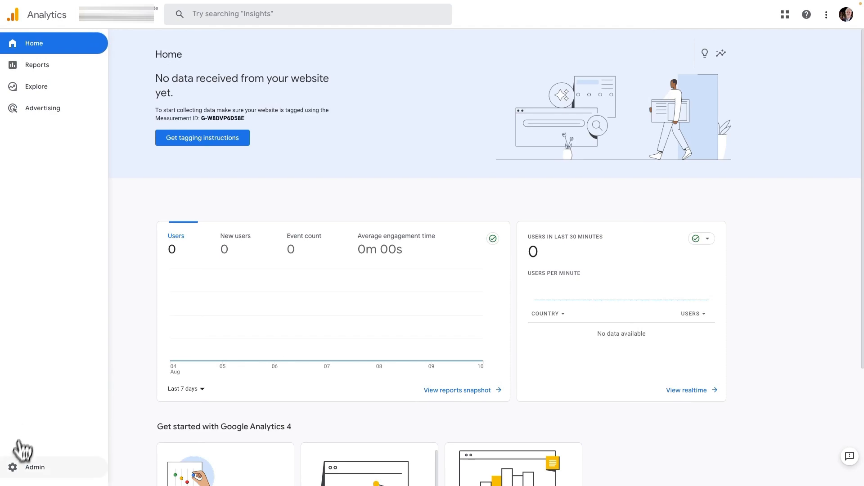
Step: Start a new property named 'My New Site' with New York time and US Dollar currency
click(34, 467)
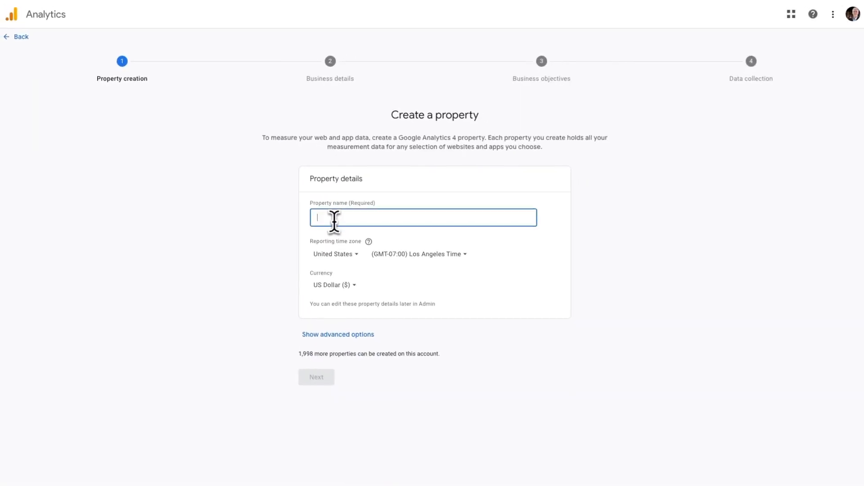
text(My New Site)
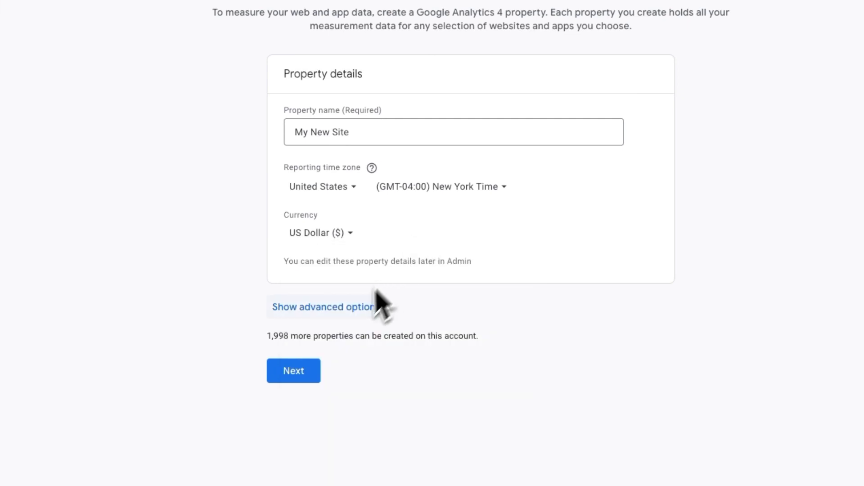
Step: Set business details to the Home & Garden industry and Small (1–10 employees) size
click(293, 370)
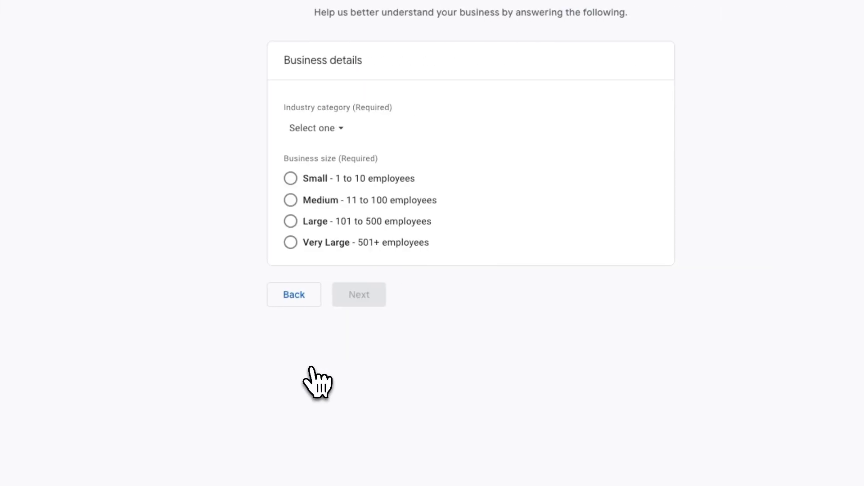
click(312, 128)
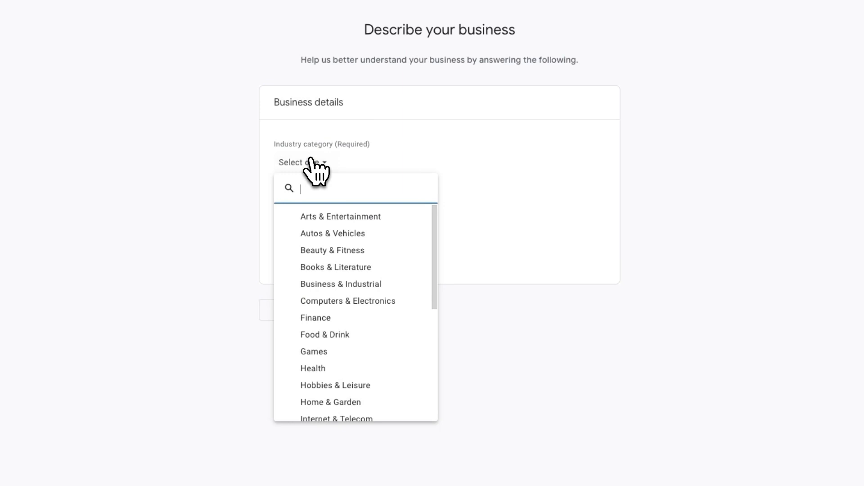
mouse_move(336, 402)
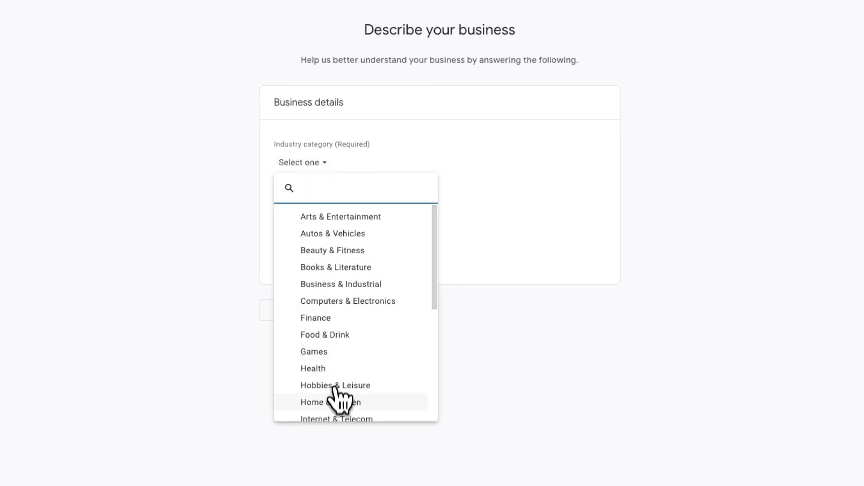
click(330, 402)
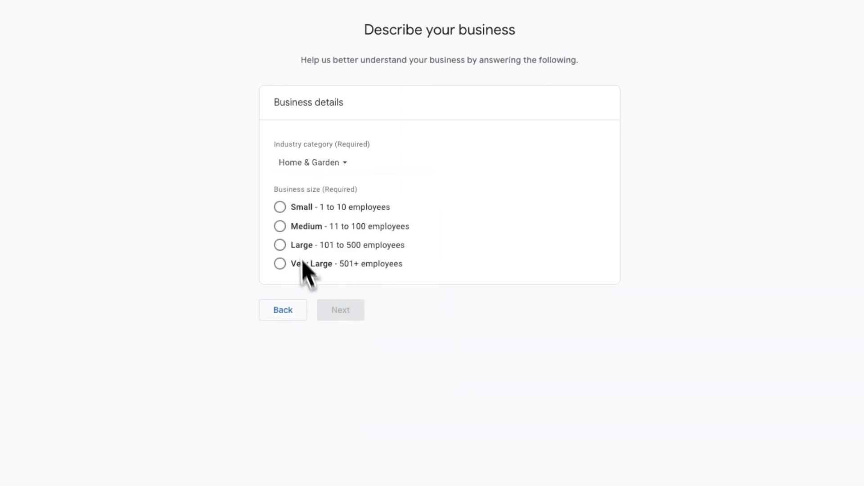
click(280, 207)
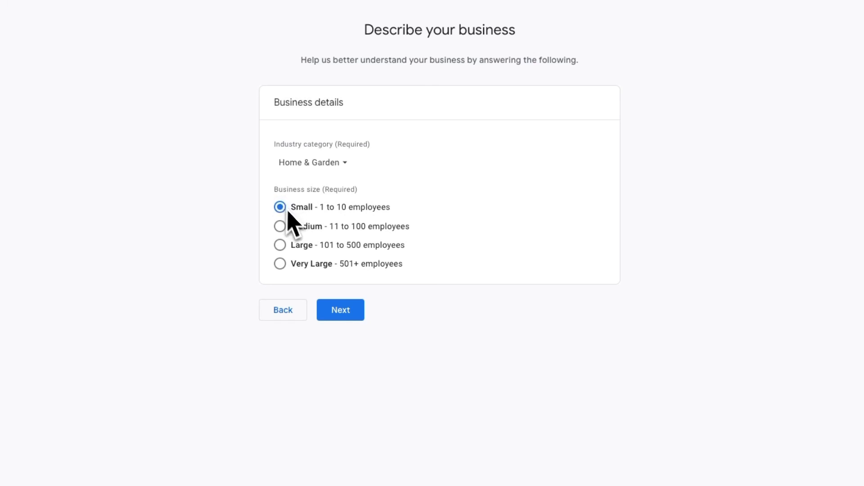
click(340, 310)
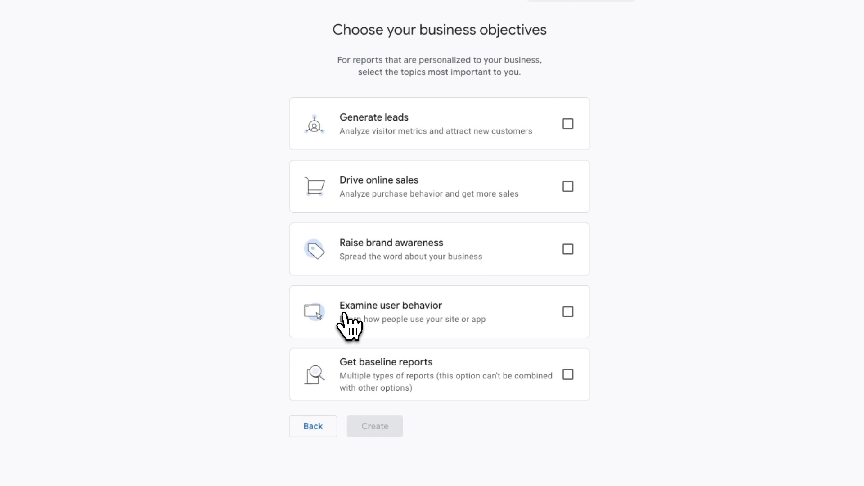
mouse_move(519, 190)
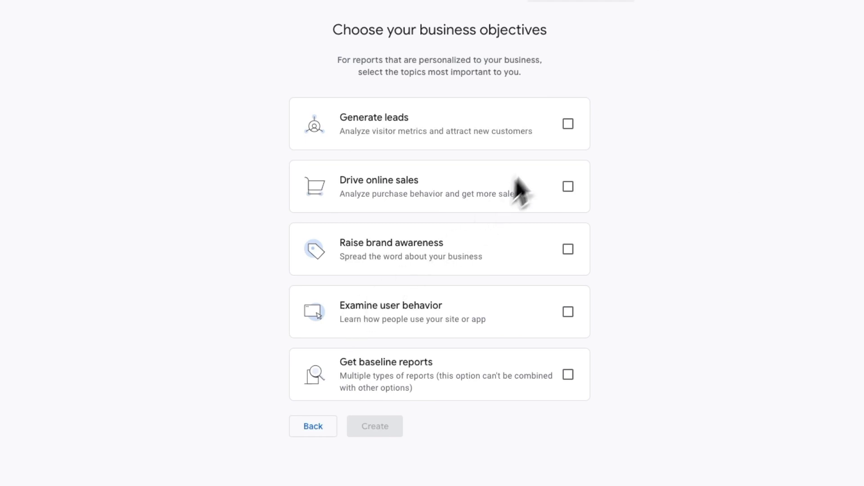
Step: Choose Generate leads as the business objective and create the property
click(568, 124)
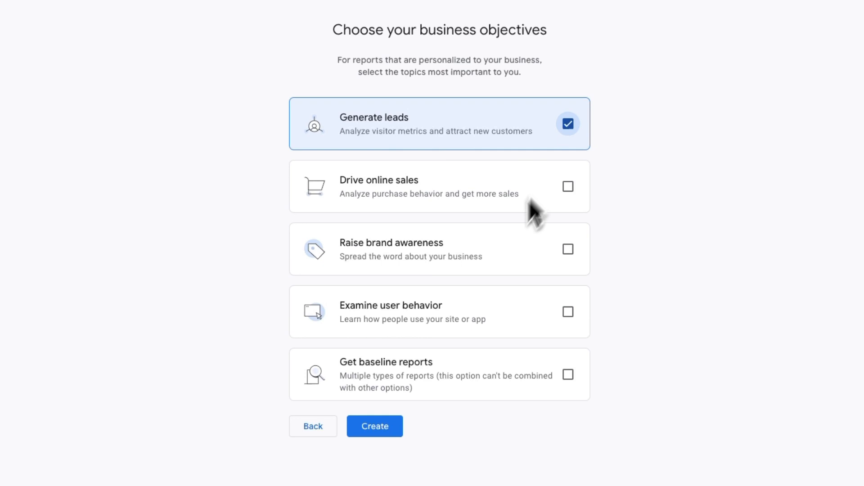
click(374, 426)
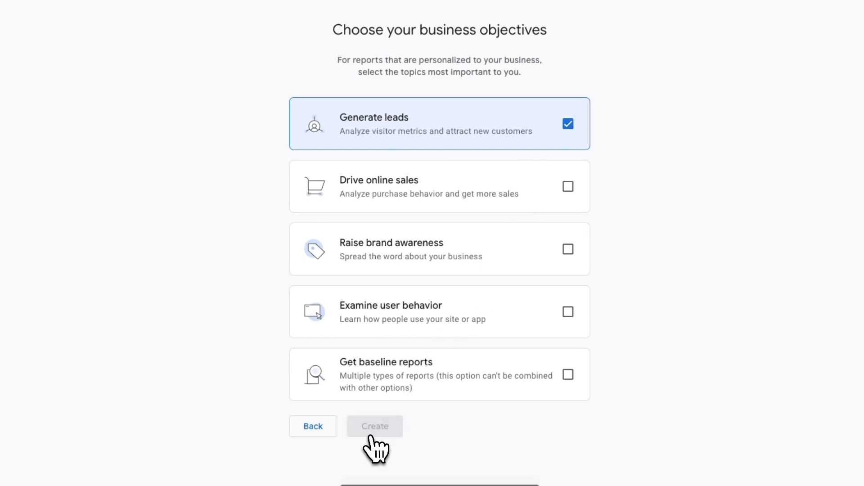
click(375, 426)
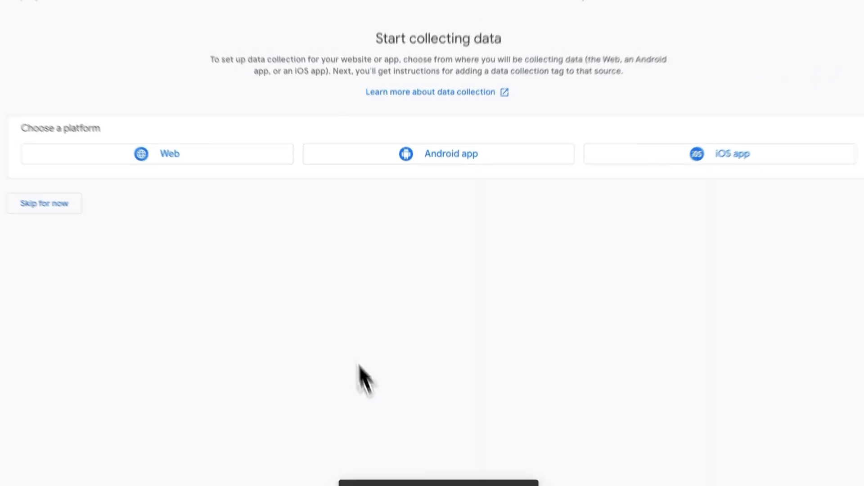
click(157, 154)
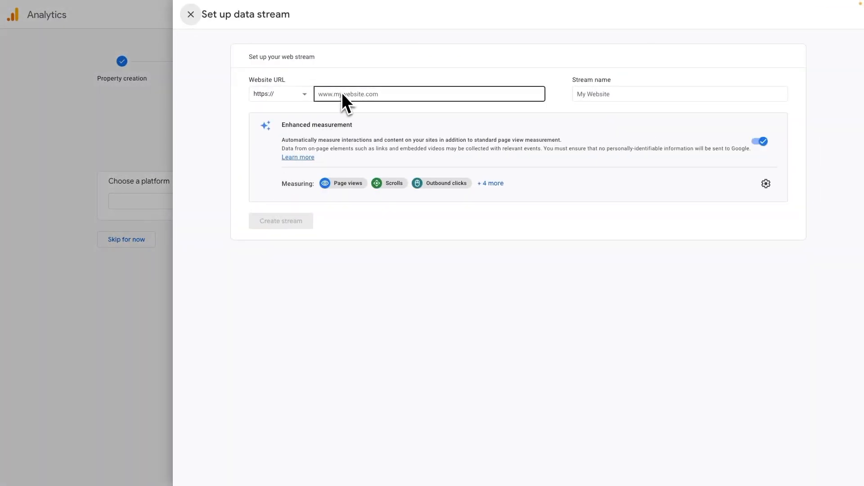
text(mynewsite.com)
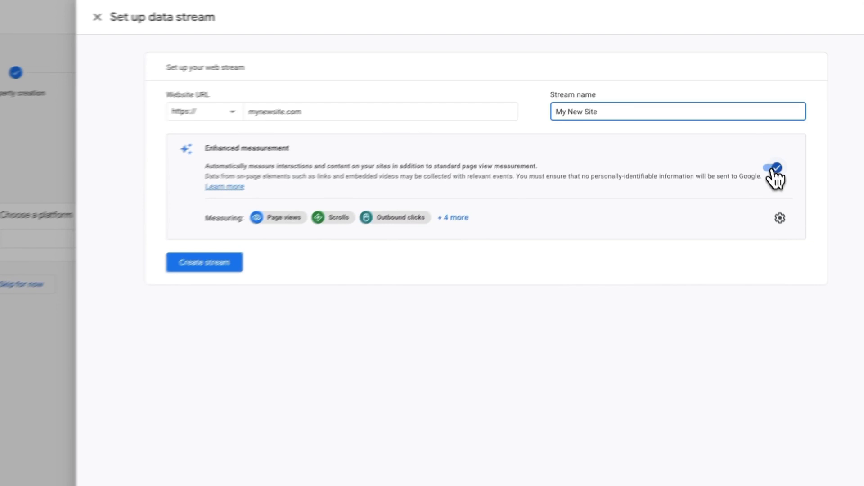
click(777, 166)
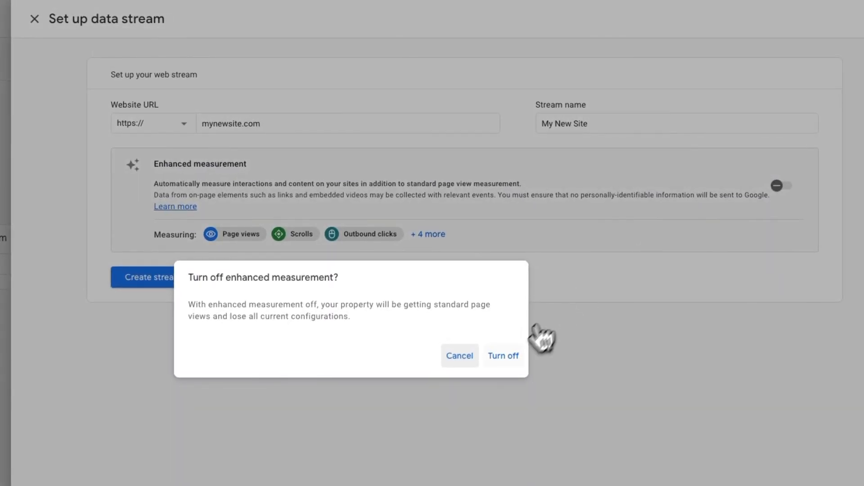
click(503, 355)
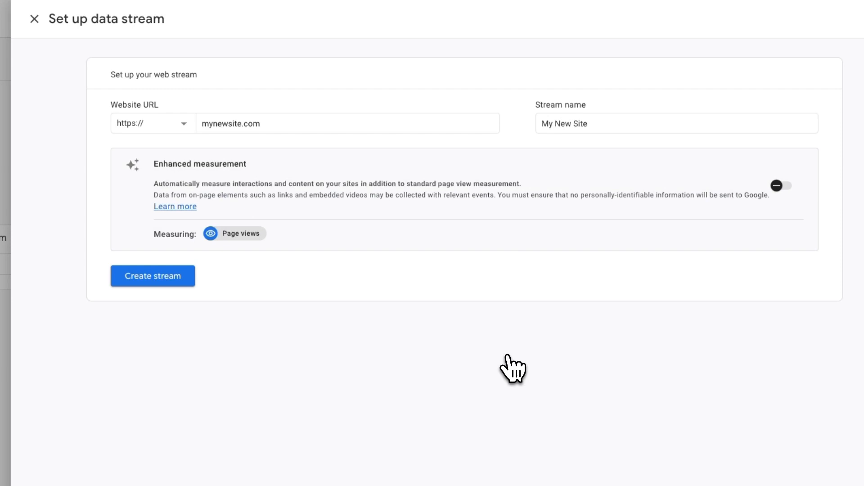
click(152, 276)
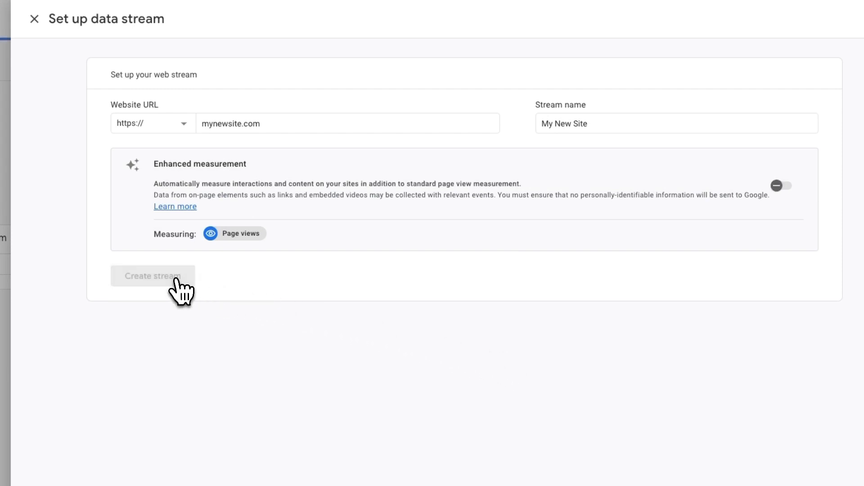
click(153, 276)
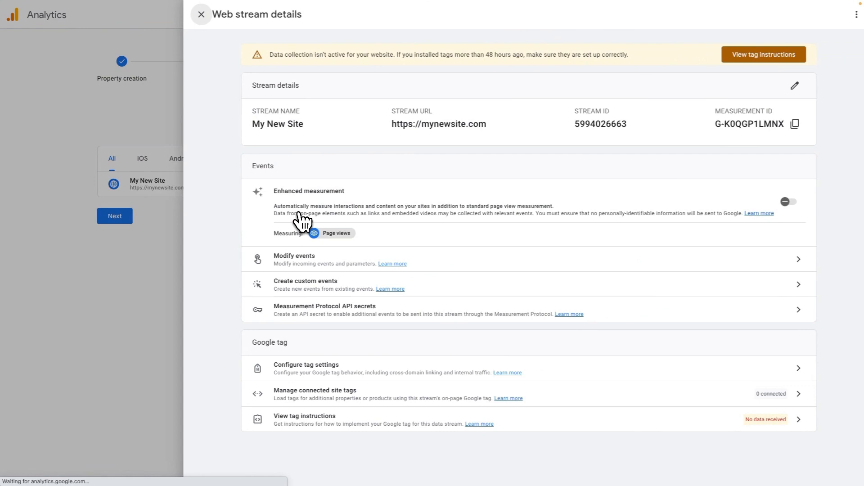
Step: View the stream's tag installation instructions, then close them and the stream details panel
click(763, 54)
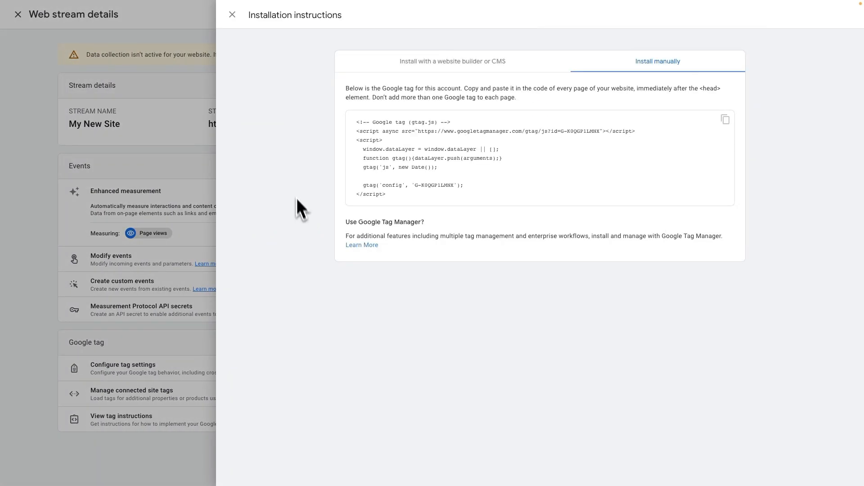
click(232, 15)
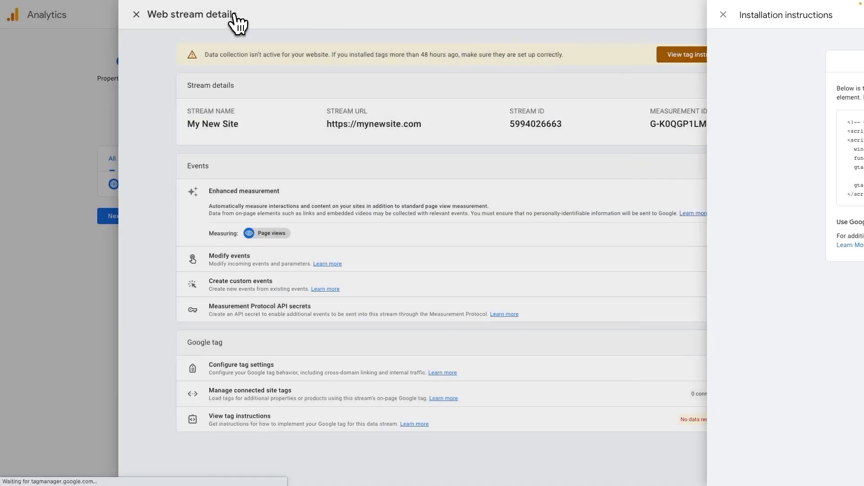
click(723, 15)
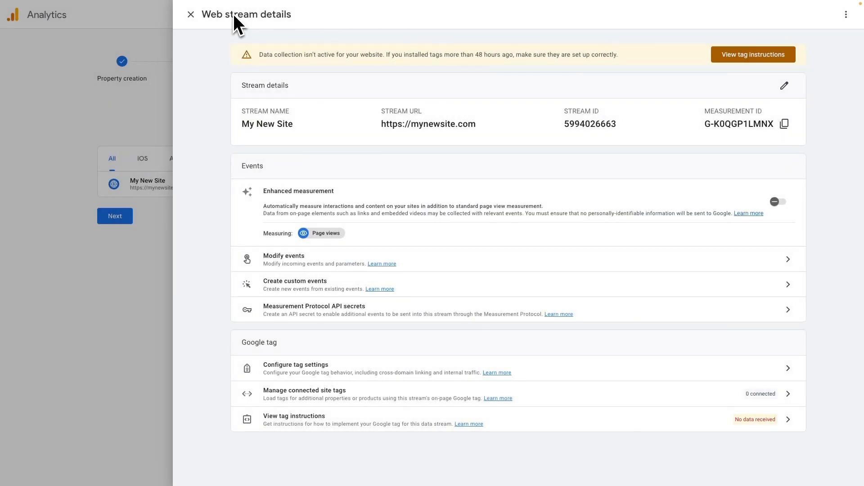
click(191, 14)
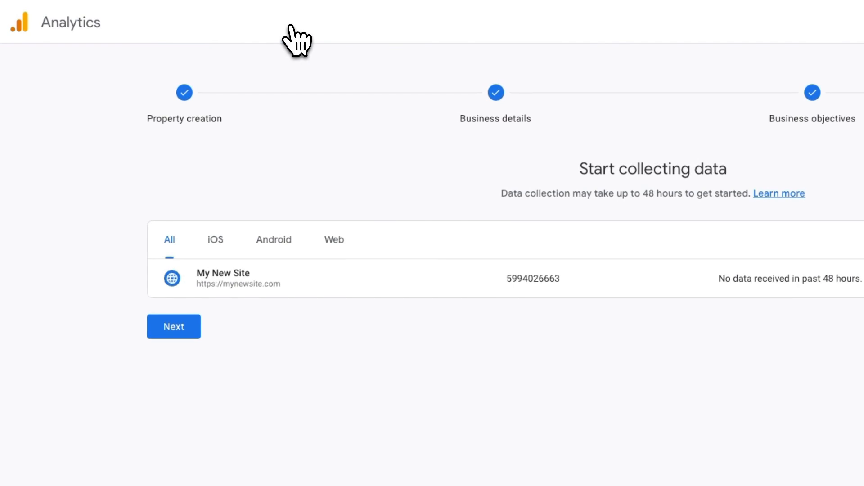
mouse_move(293, 41)
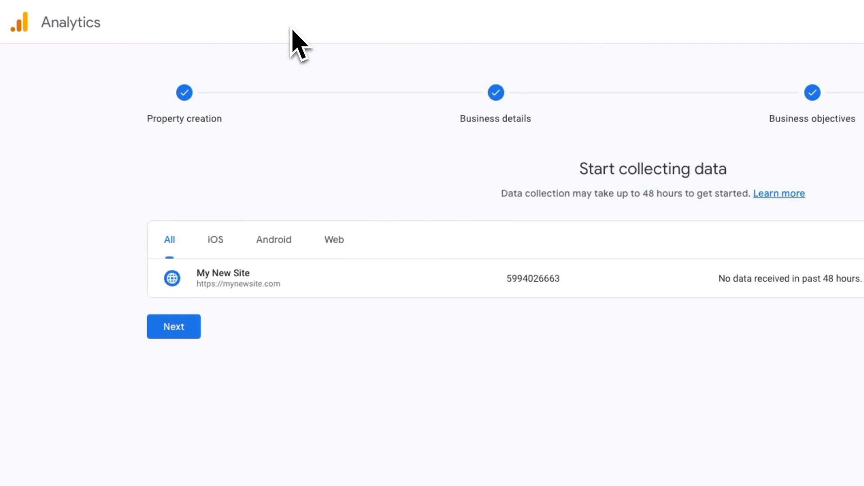
Step: Finish the data collection step and continue to the My New Site Home page
click(174, 327)
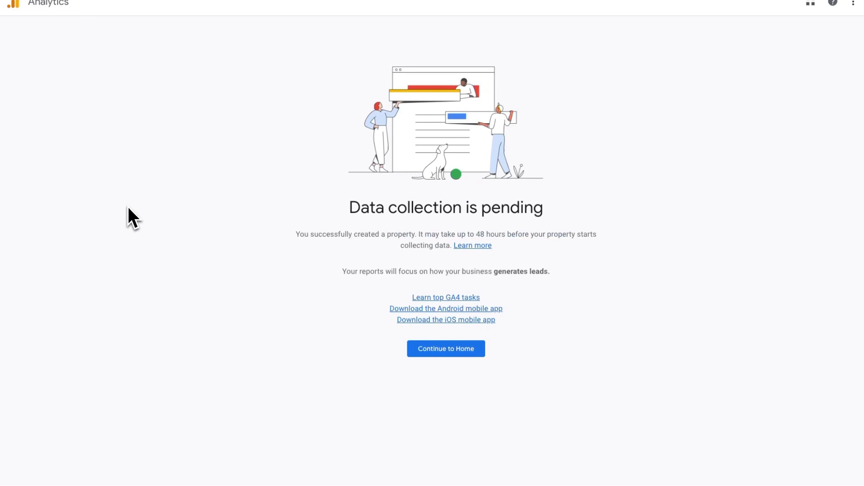
mouse_move(162, 221)
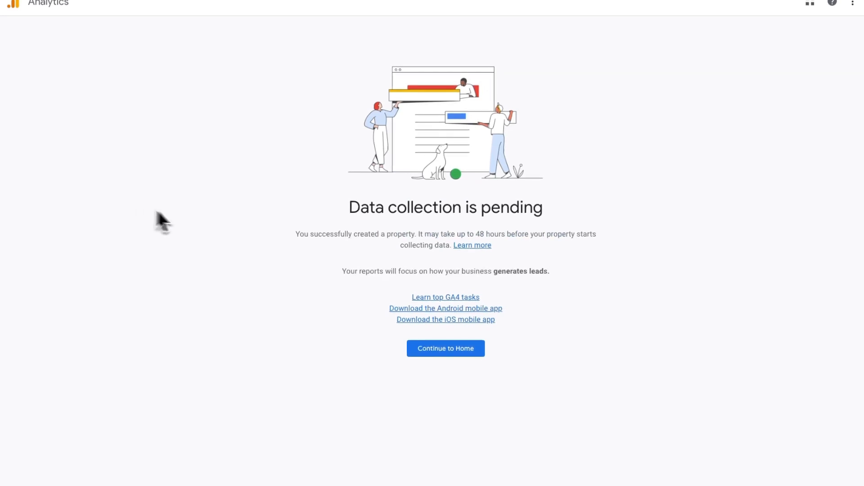
click(446, 348)
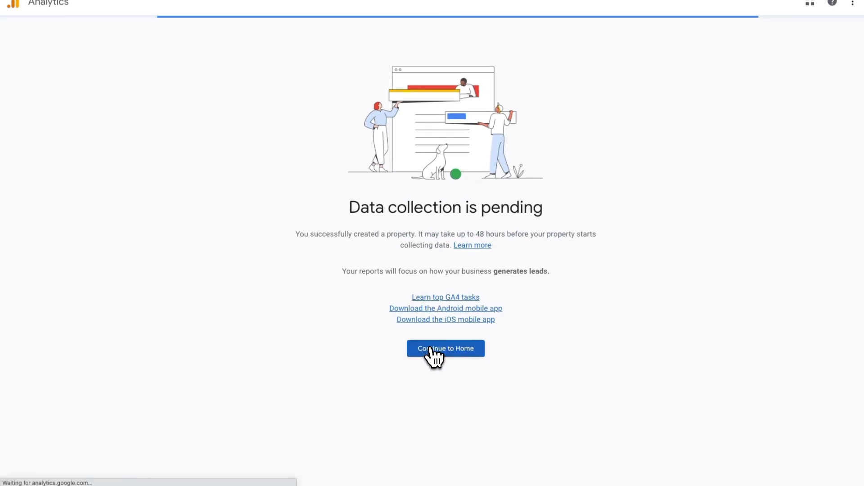
click(446, 348)
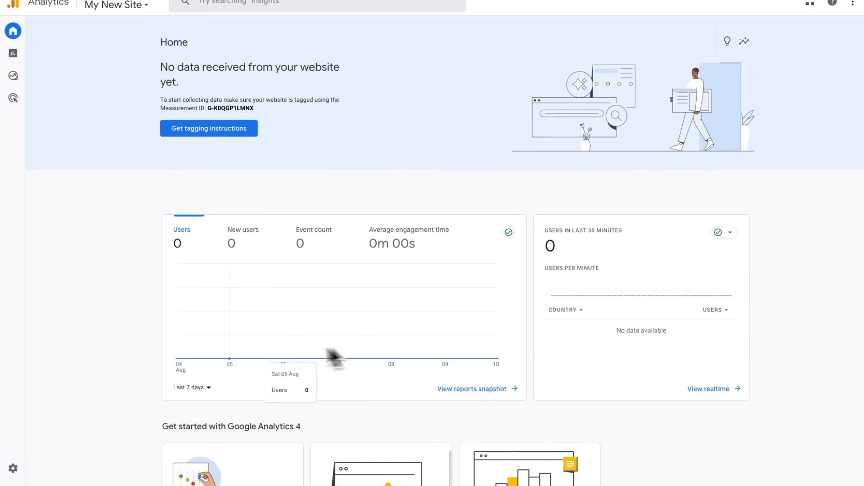
Step: Set event data retention to 14 months under Admin Data Settings and save
click(13, 468)
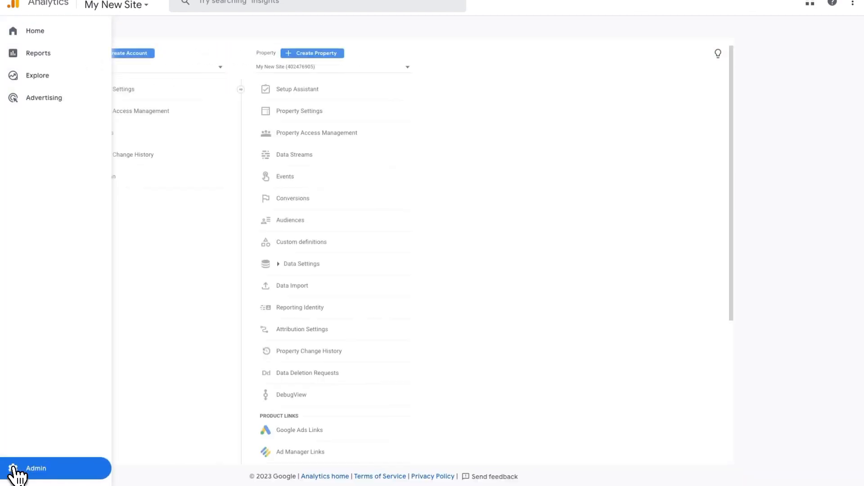
click(35, 468)
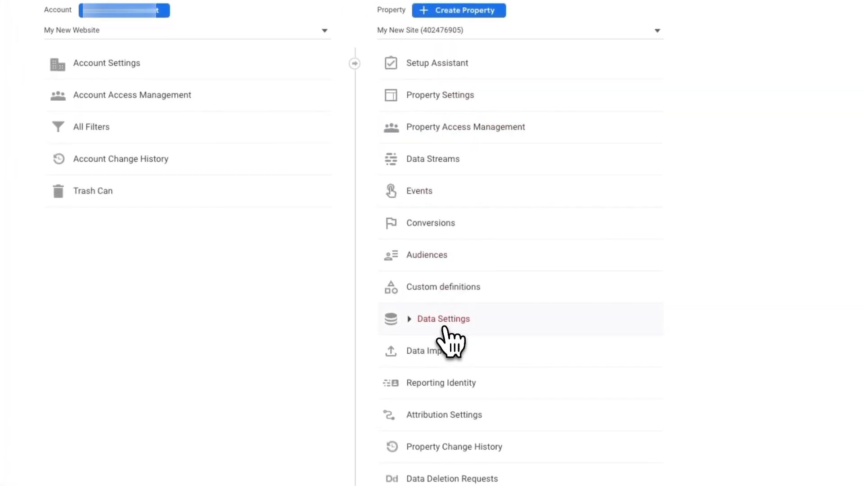
click(444, 319)
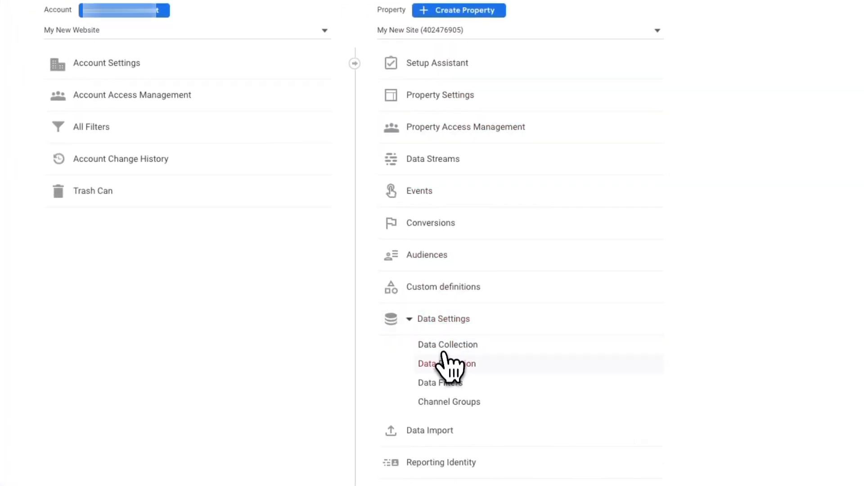
click(437, 363)
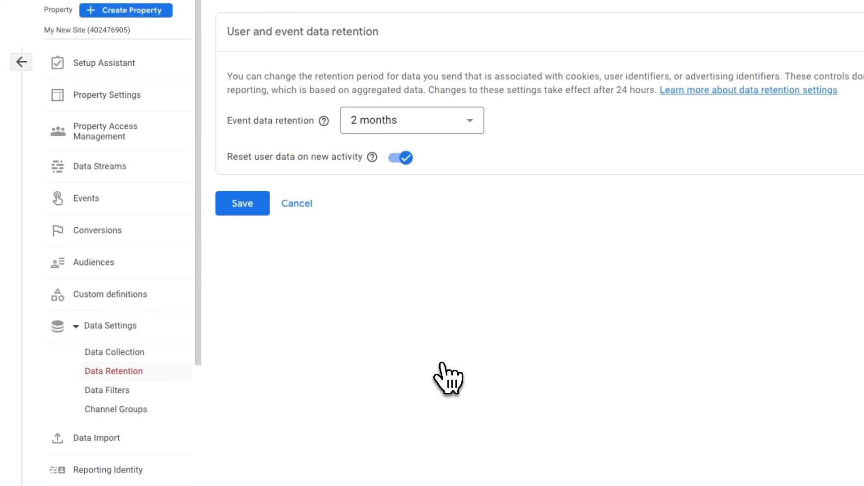
mouse_move(436, 342)
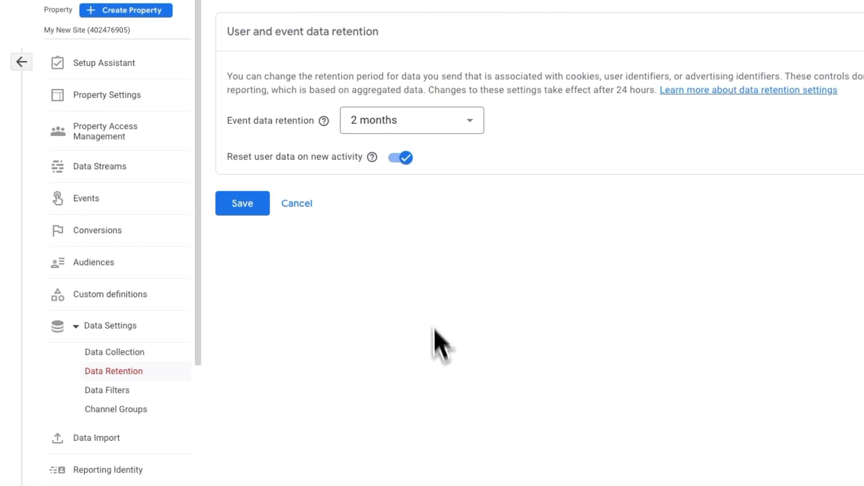
click(411, 120)
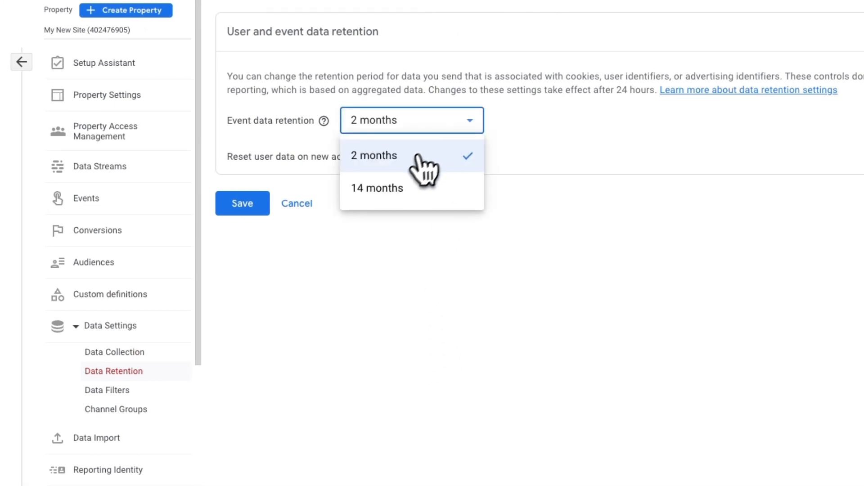
click(376, 188)
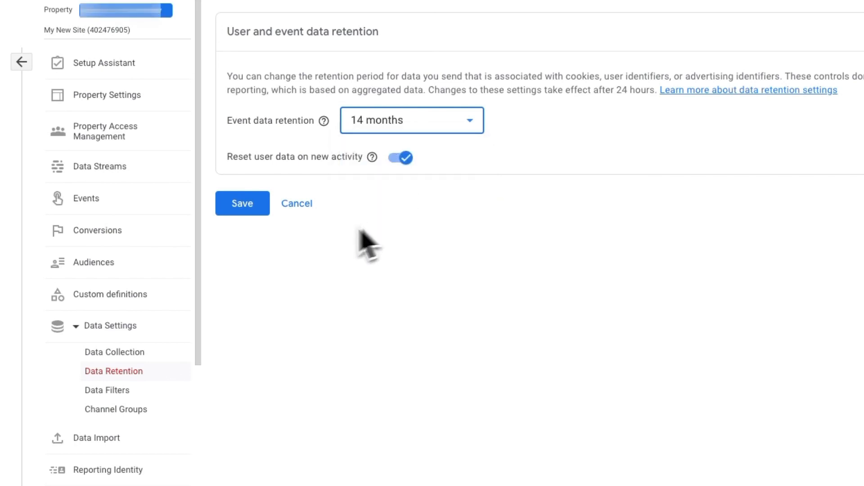
click(242, 203)
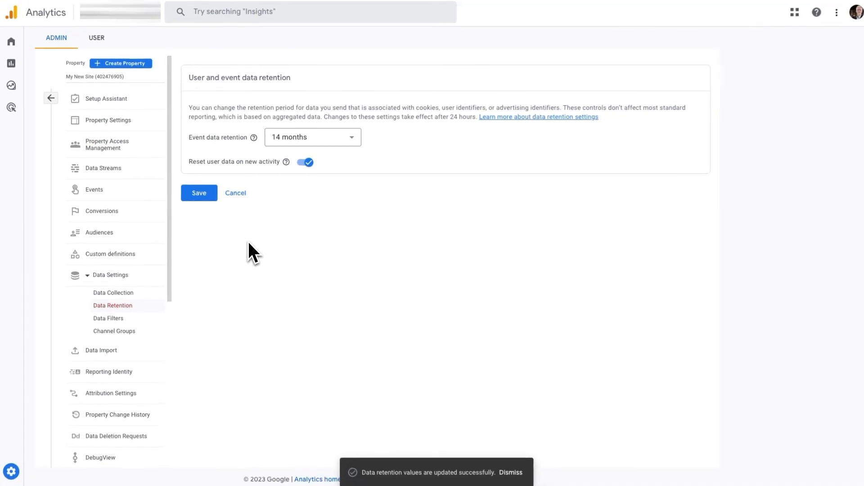